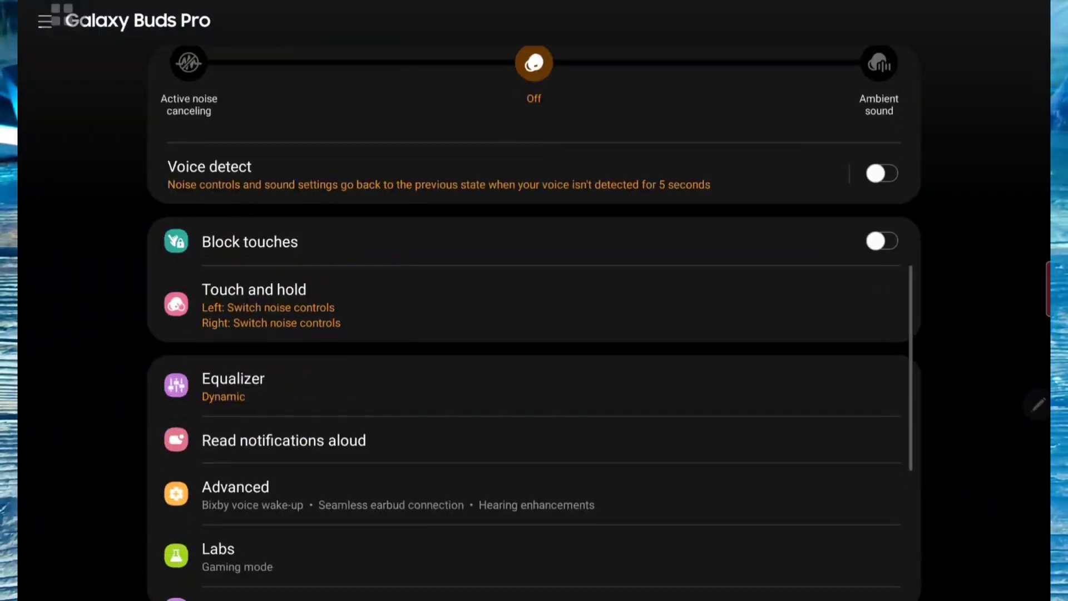
- Open the Galaxy Buds Pro Advanced settings and scroll through the list, which lacks 360 audio
{"action": "left_click", "coordinate": [234, 486]}
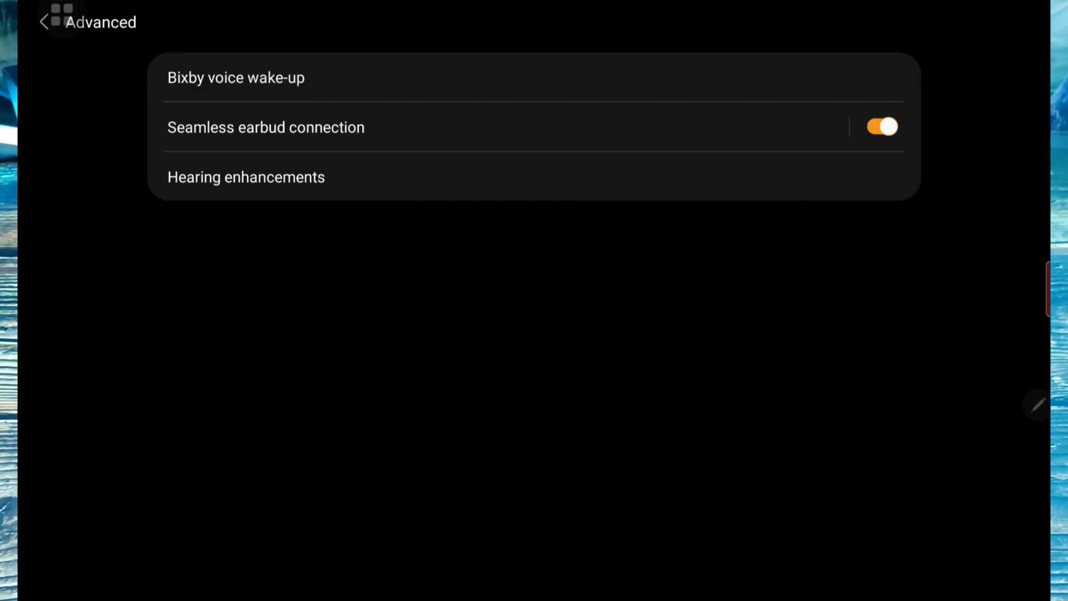
{"action": "left_click_drag", "start_coordinate": [125, 413], "coordinate": [250, 266]}
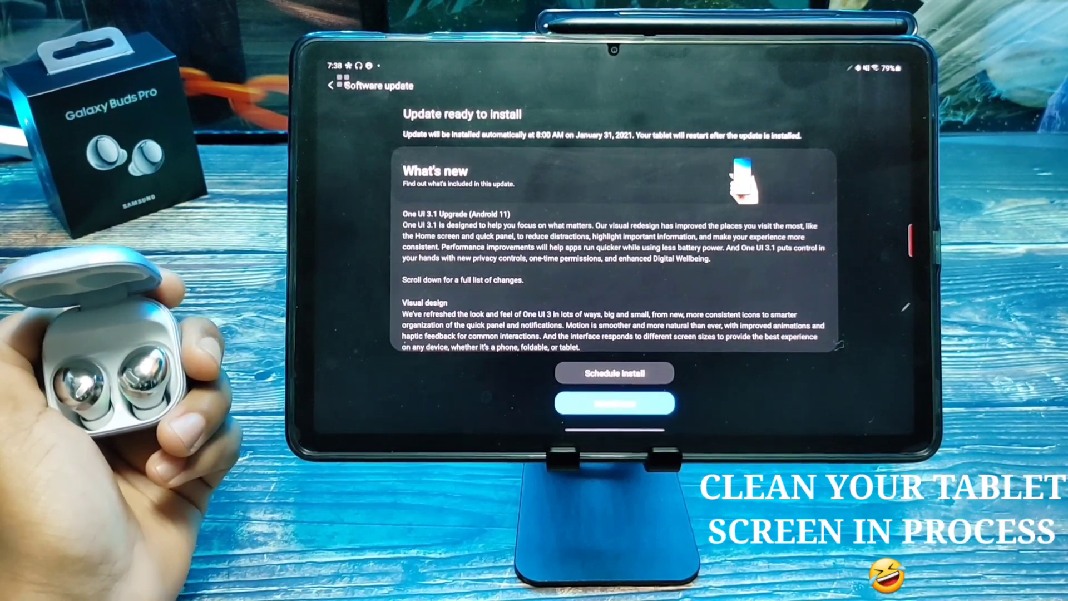
- Install the One UI 3.1 (Android 11) update on the tablet now
{"action": "left_click", "coordinate": [613, 402]}
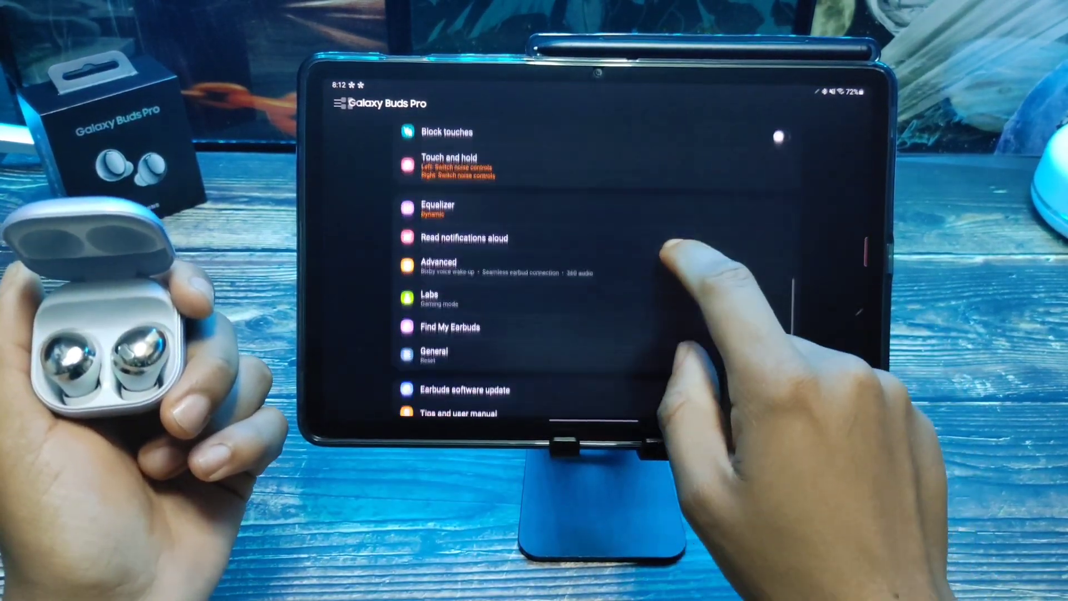
- Switch on the 360 audio toggle under Advanced and go back to the main Buds Pro page
{"action": "left_click", "coordinate": [437, 262]}
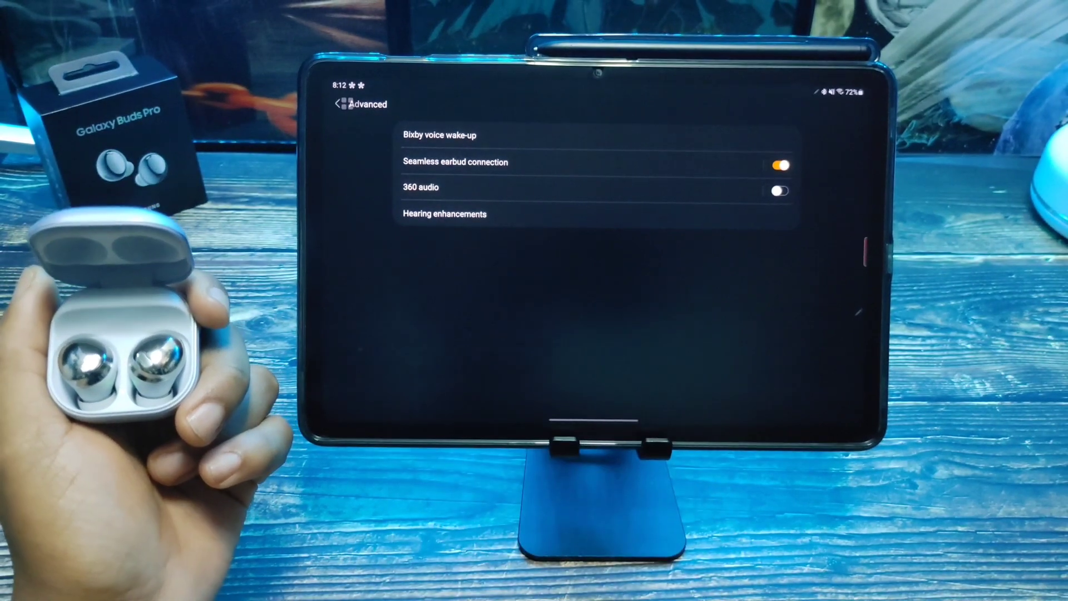
{"action": "left_click", "coordinate": [779, 191]}
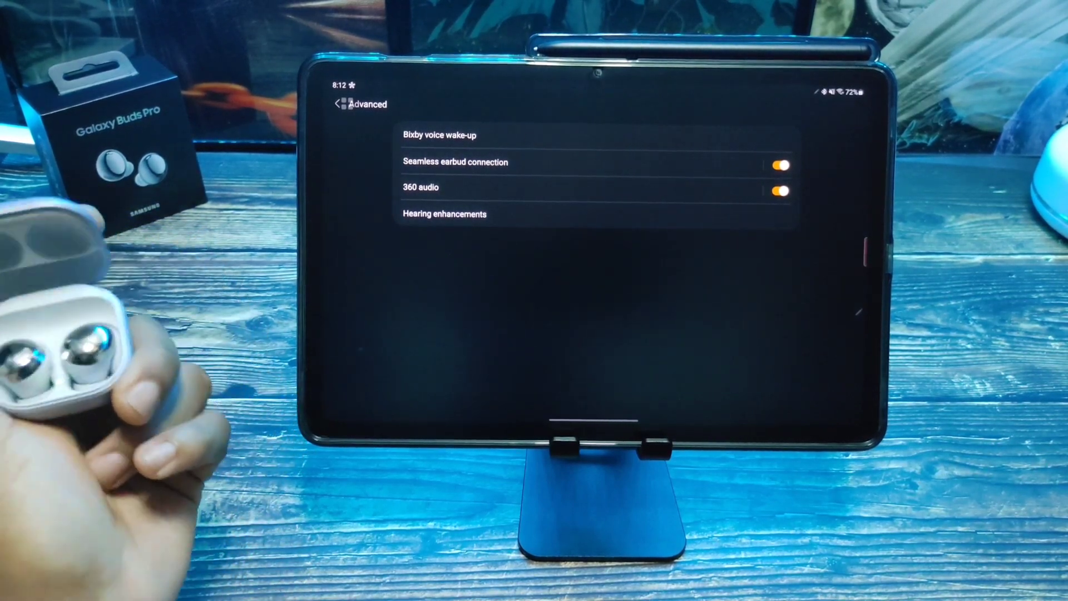
{"action": "left_click", "coordinate": [338, 103]}
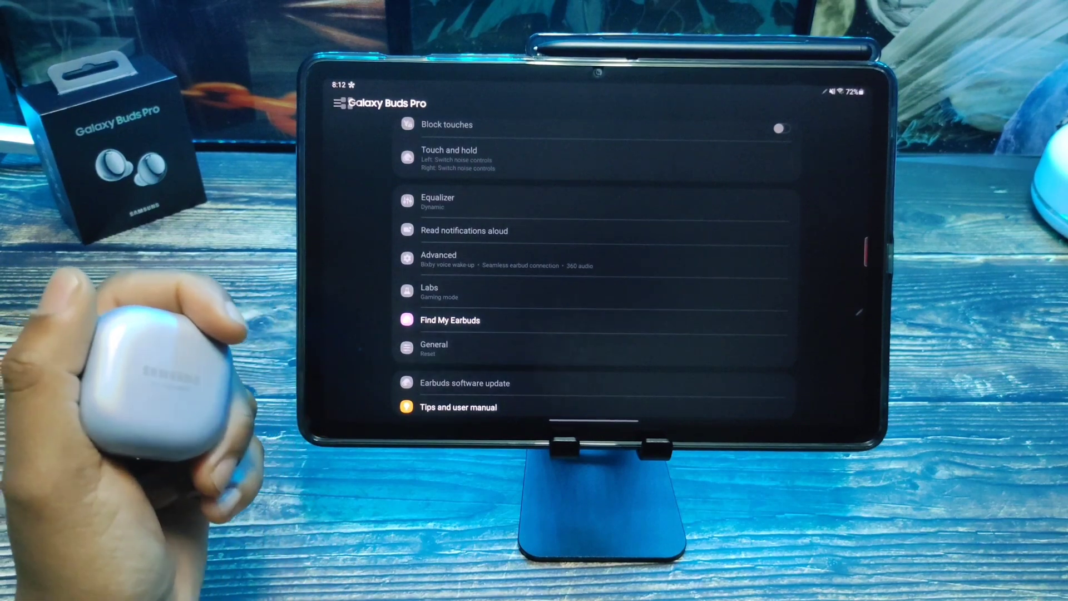